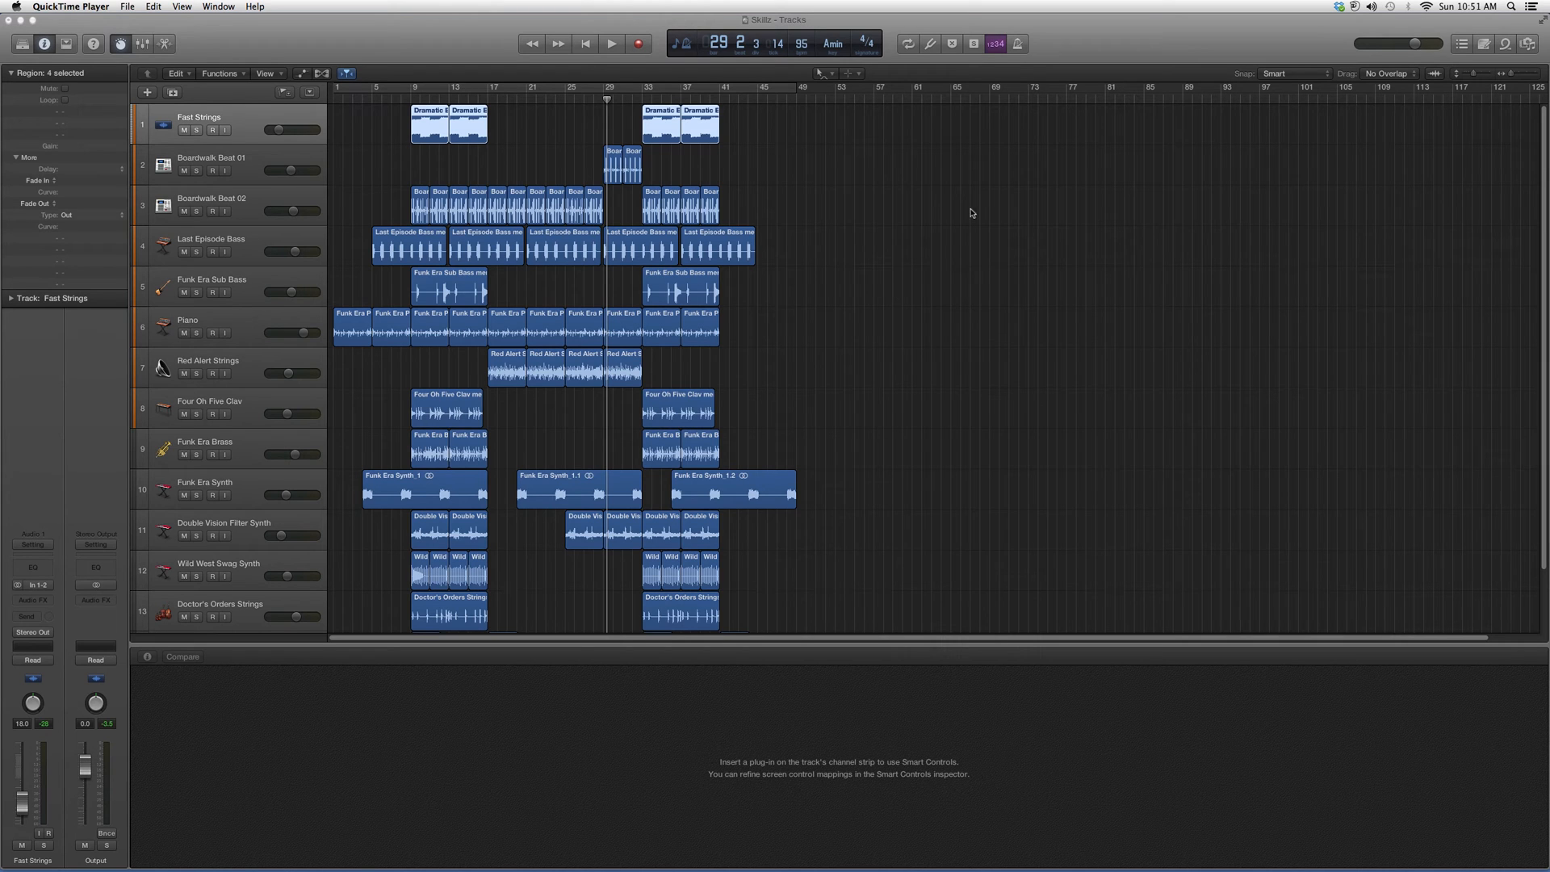
mouse_move(1028, 417)
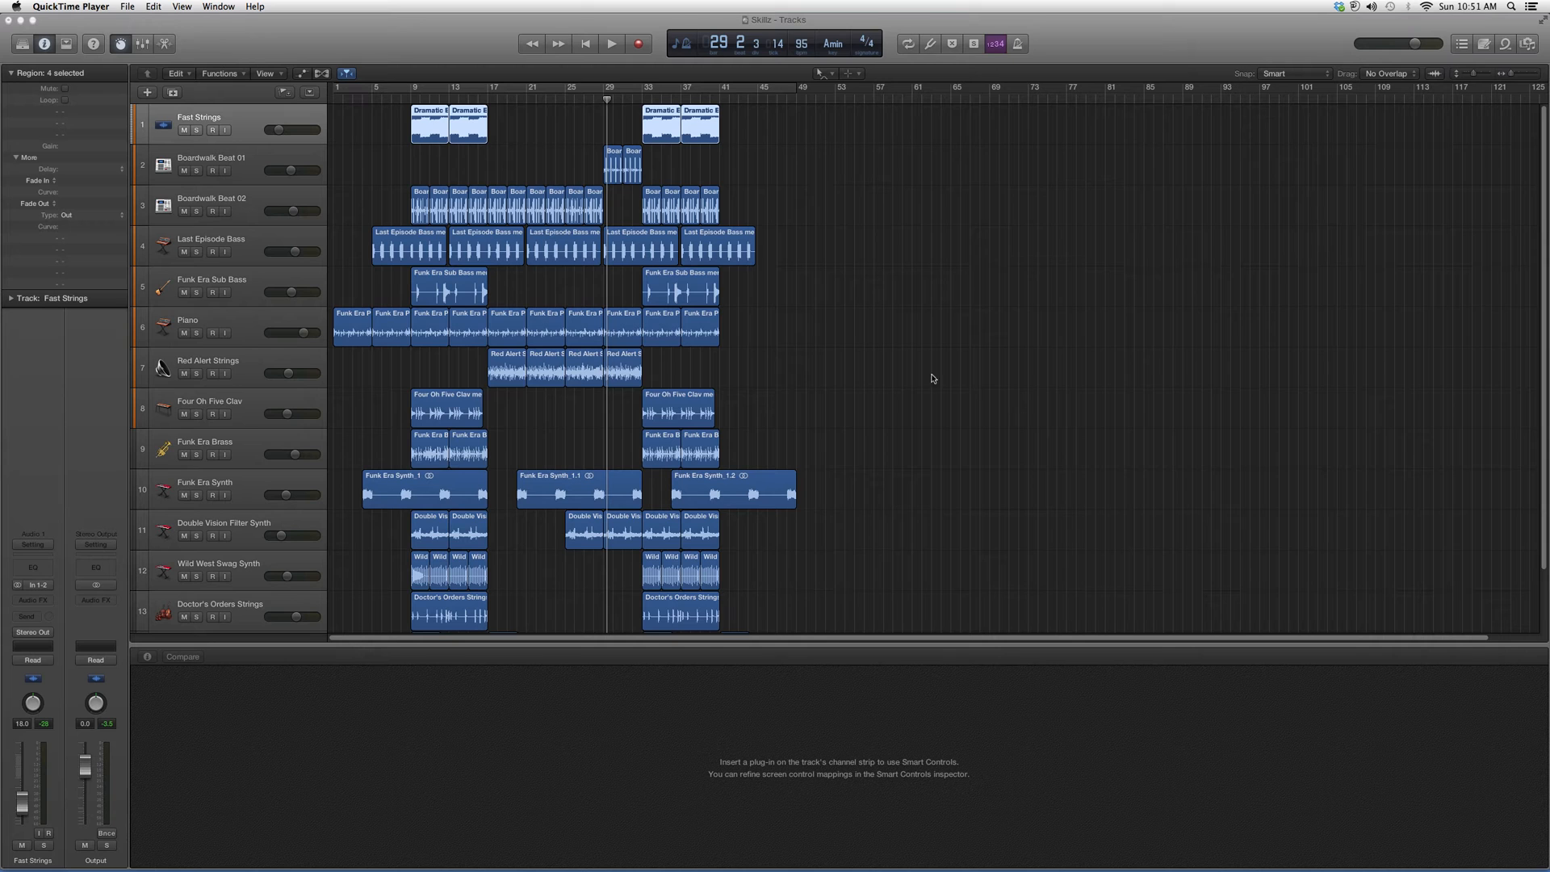
mouse_move(432, 692)
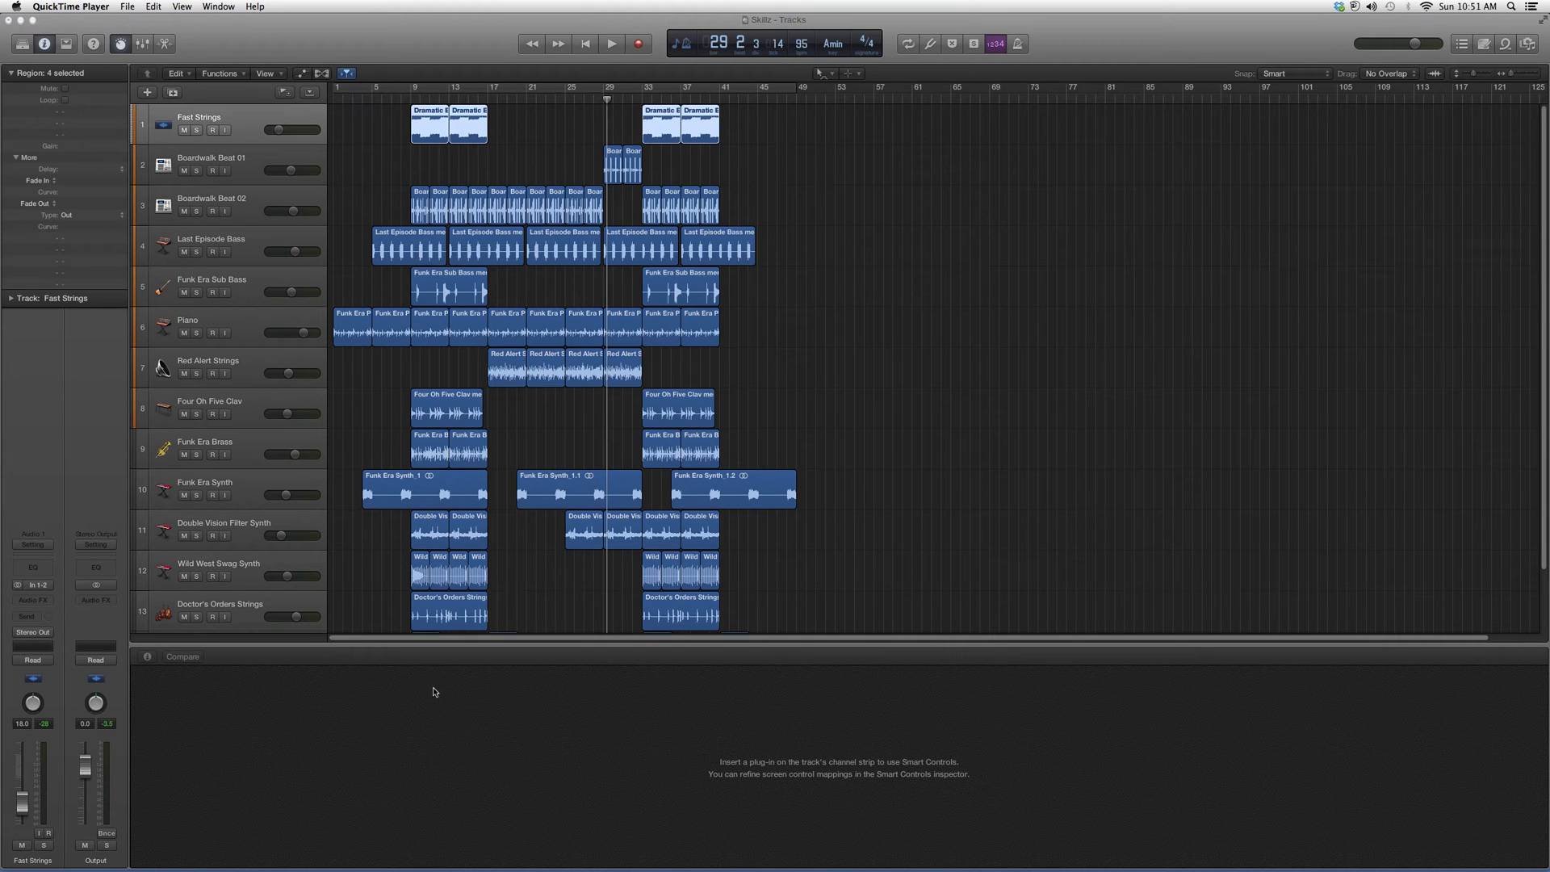
mouse_move(415, 748)
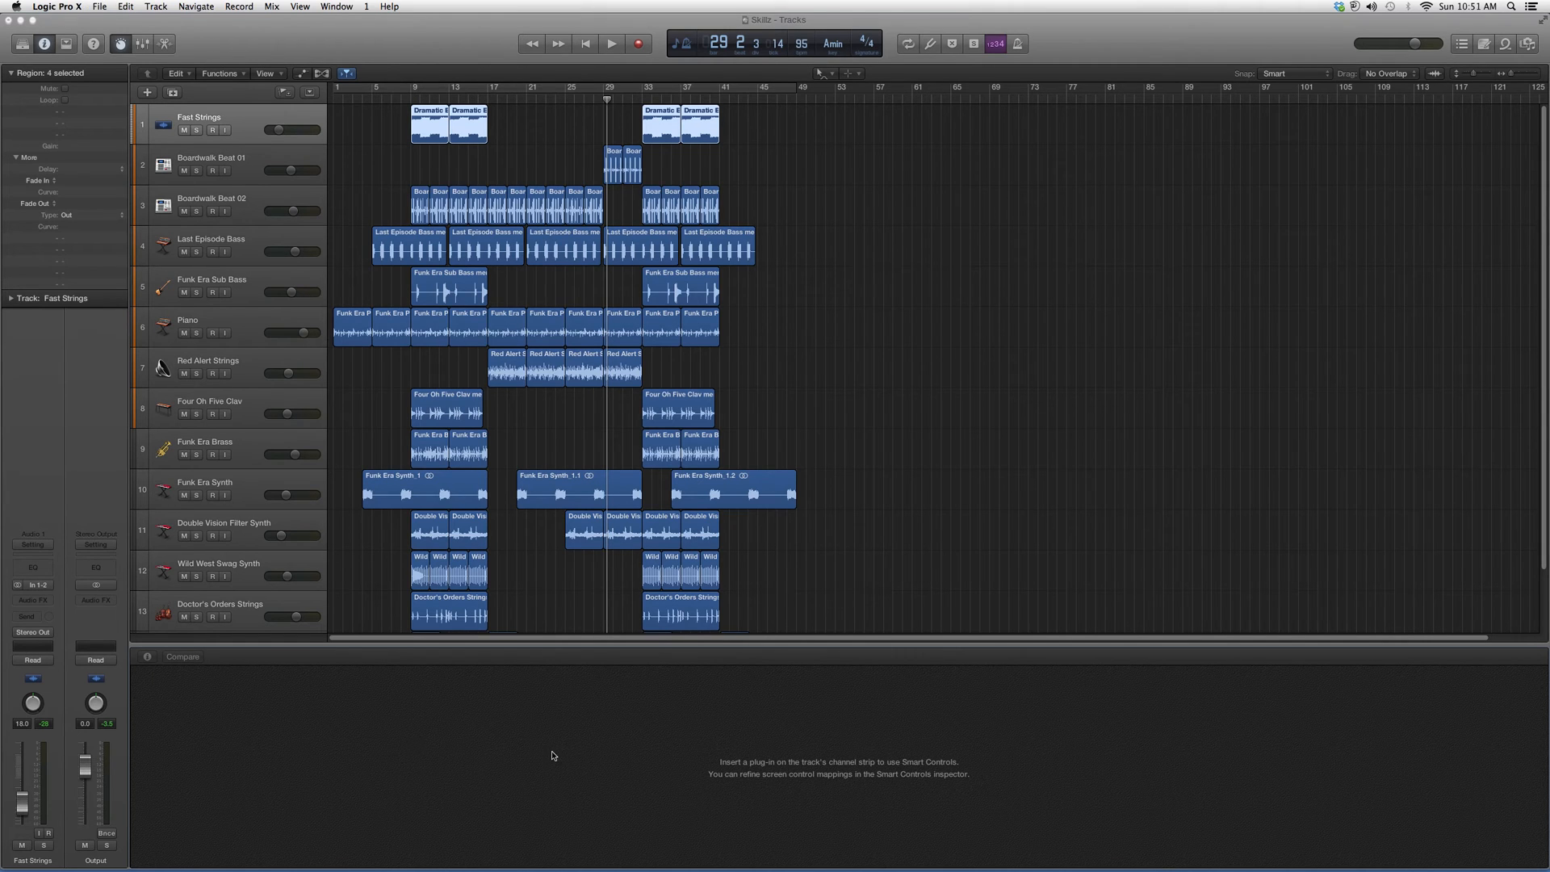
mouse_move(514, 699)
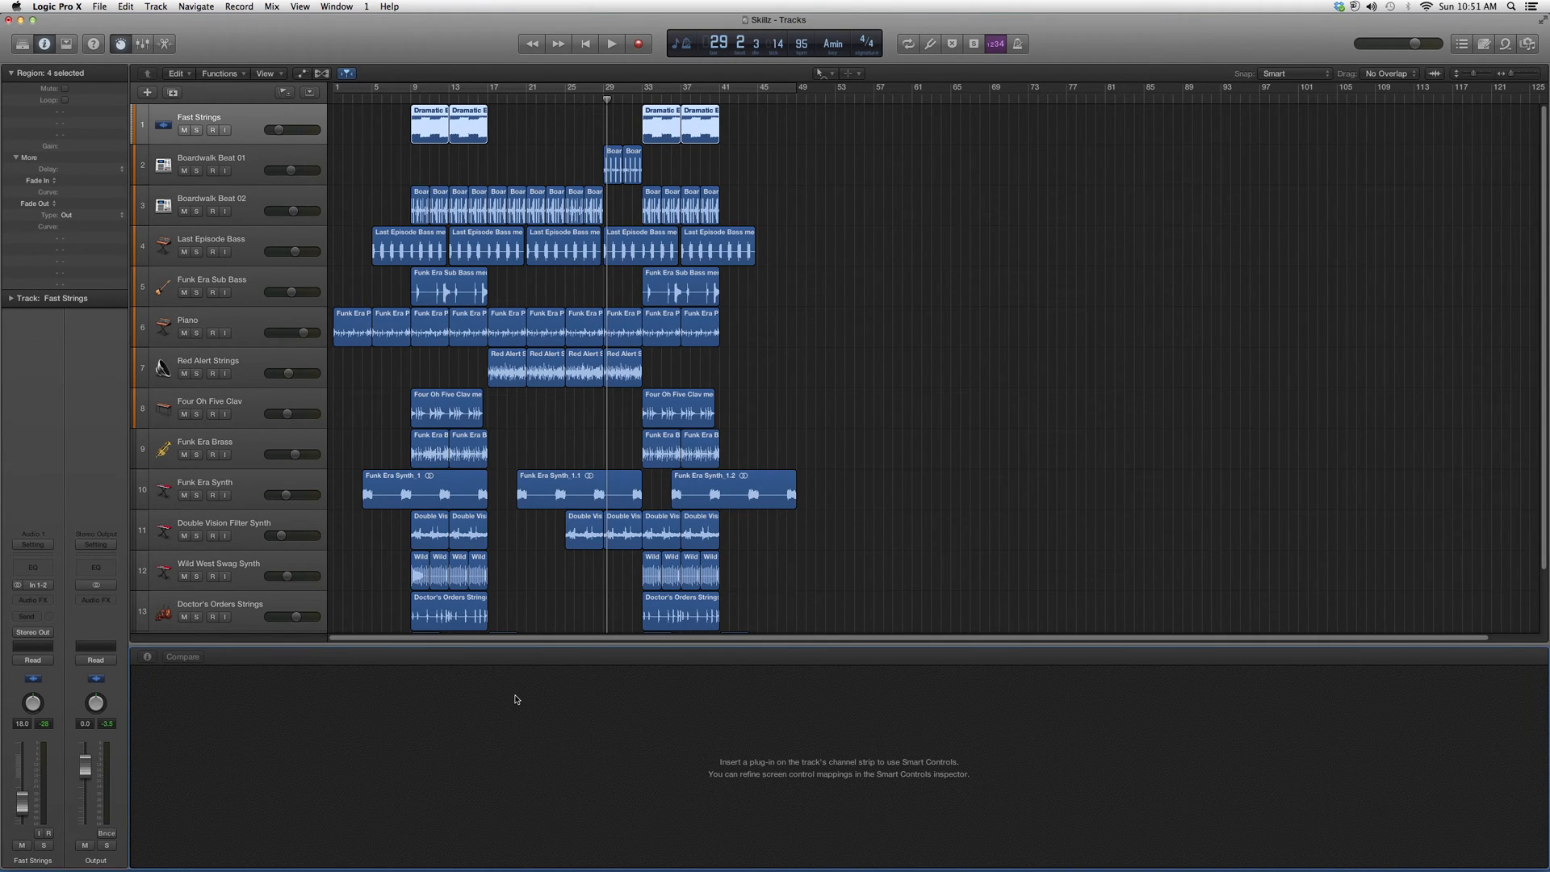
mouse_move(474, 699)
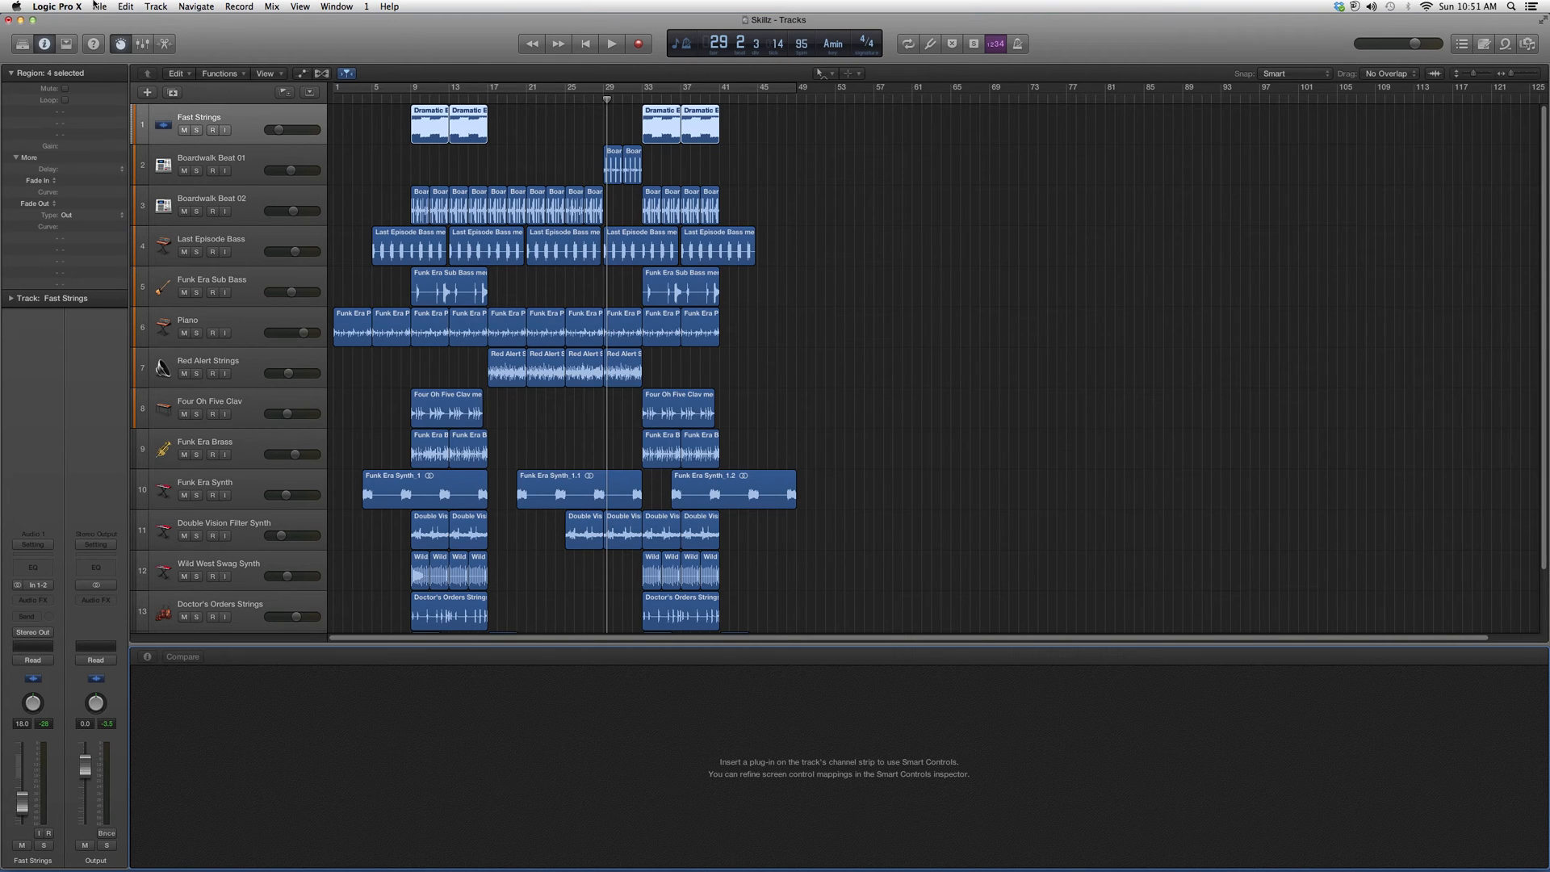
Choose Download Additional Content from the Logic Pro X menu to list sound packages
click(57, 6)
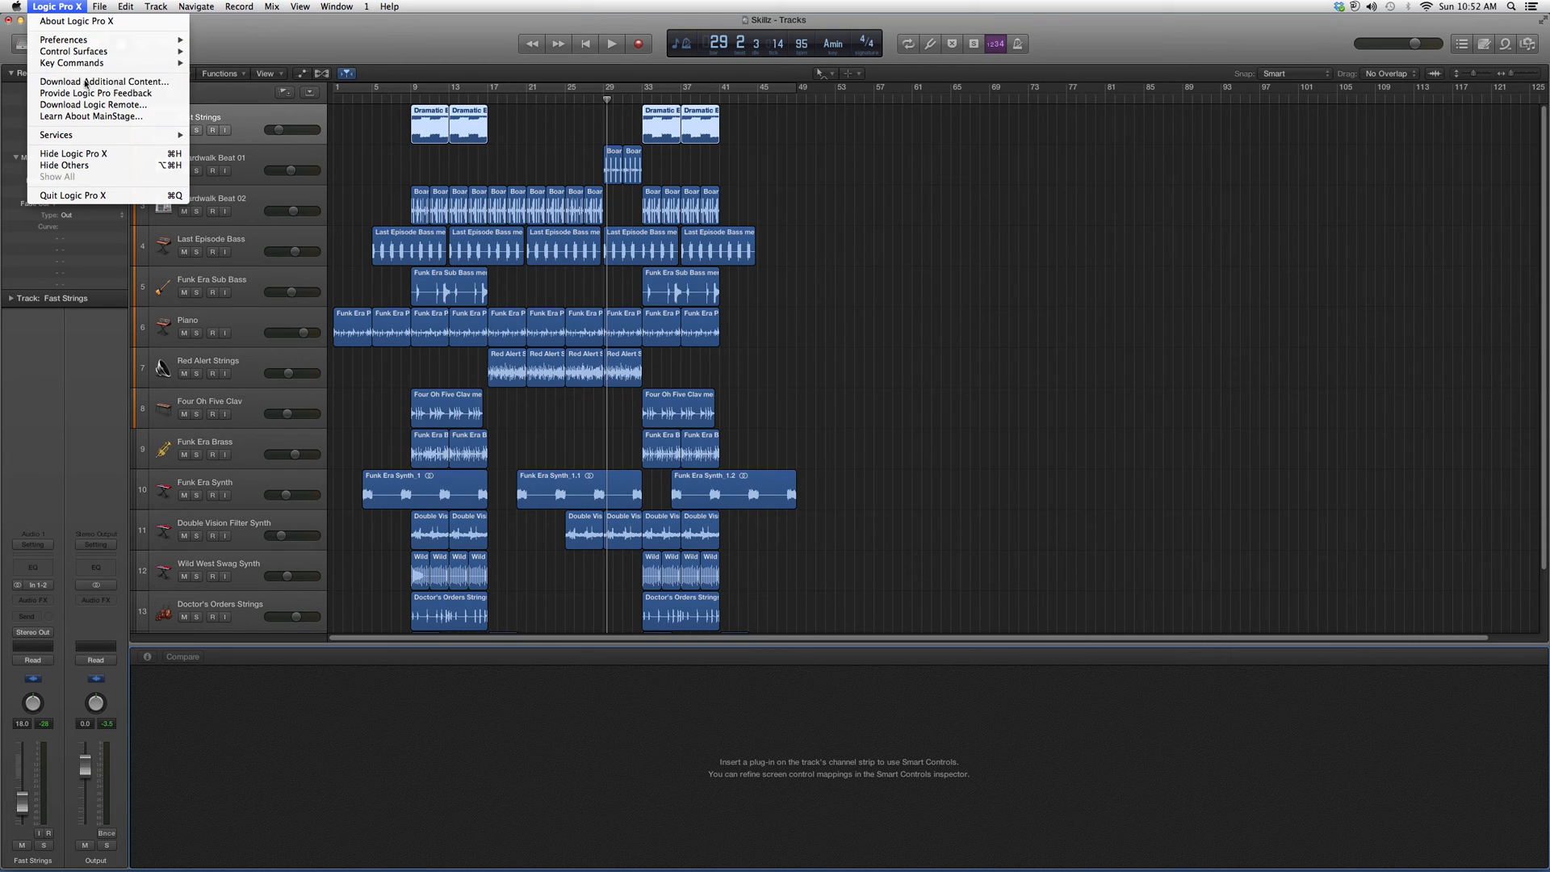
click(105, 81)
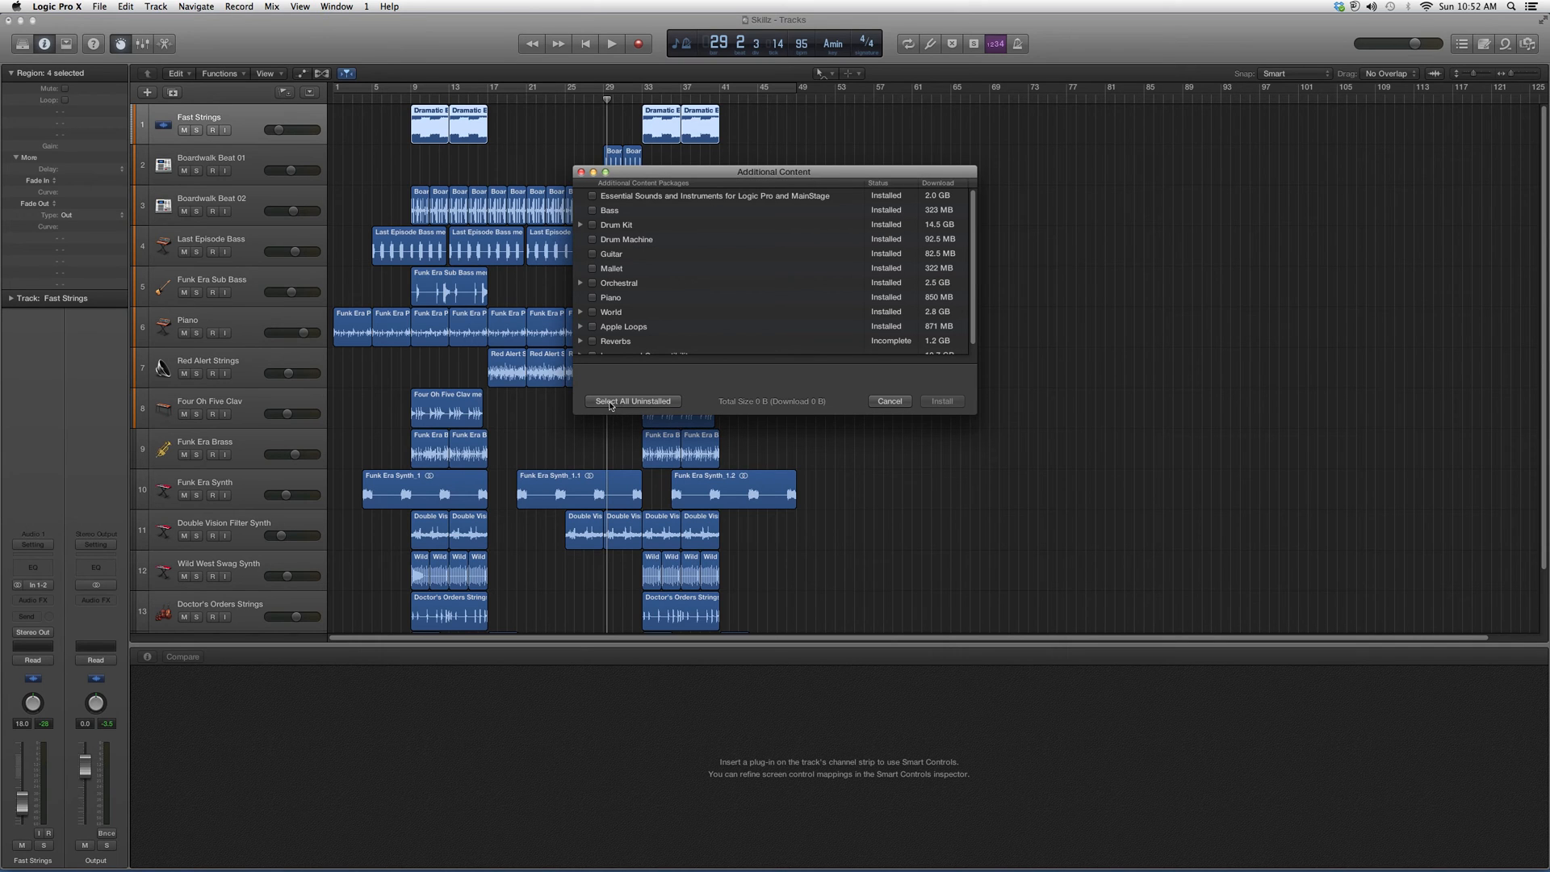
Select all uninstalled packages, clear the selection, then reselect the uninstalled Stereo Reverbs (~683 MB)
click(581, 341)
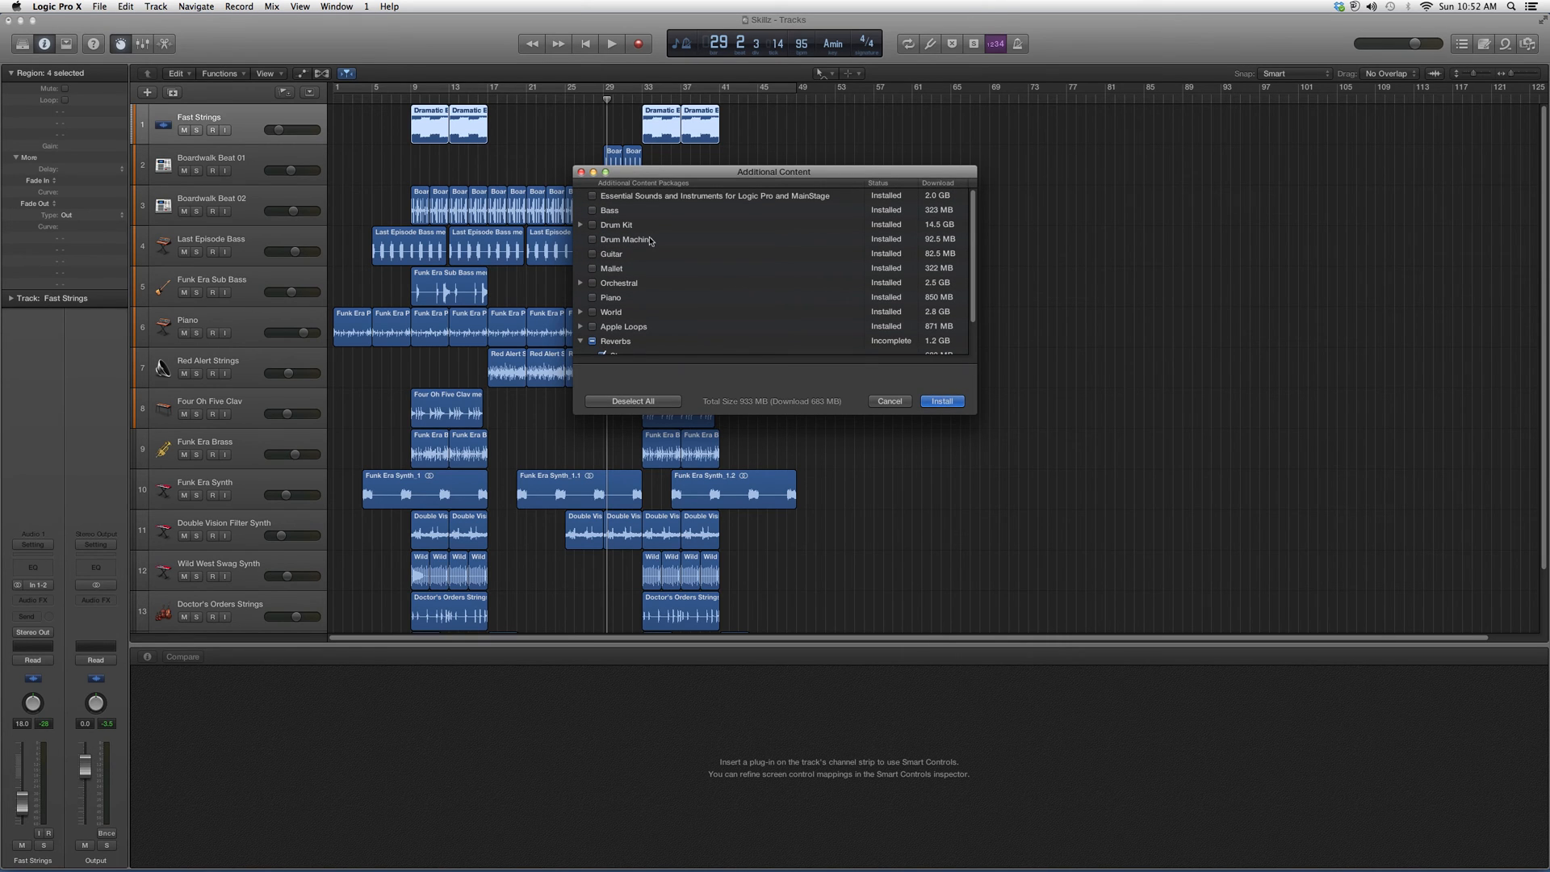
mouse_move(670, 241)
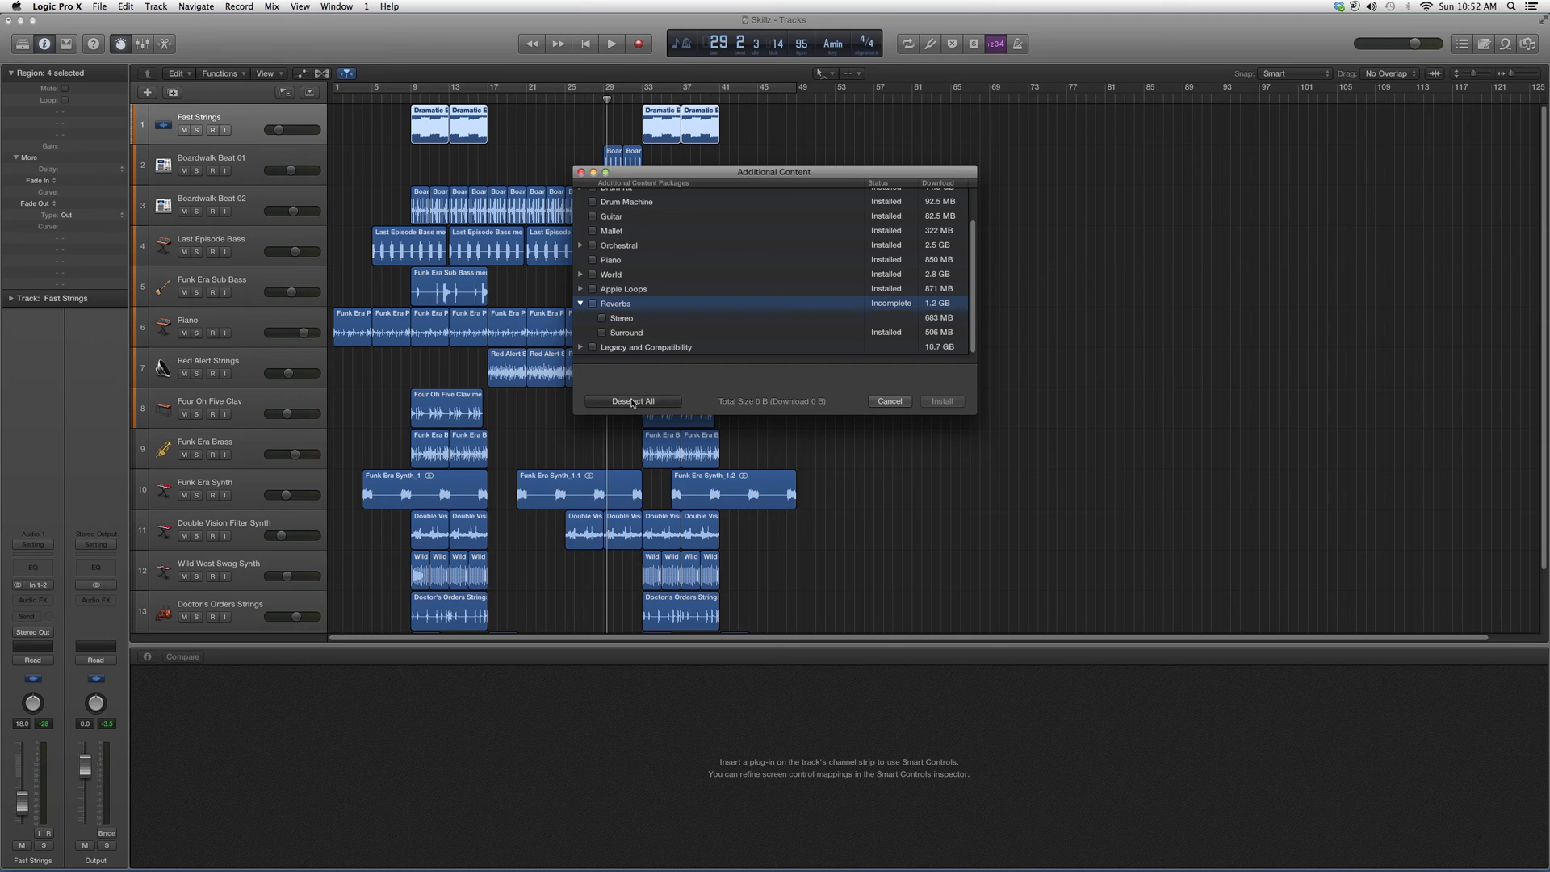
click(631, 401)
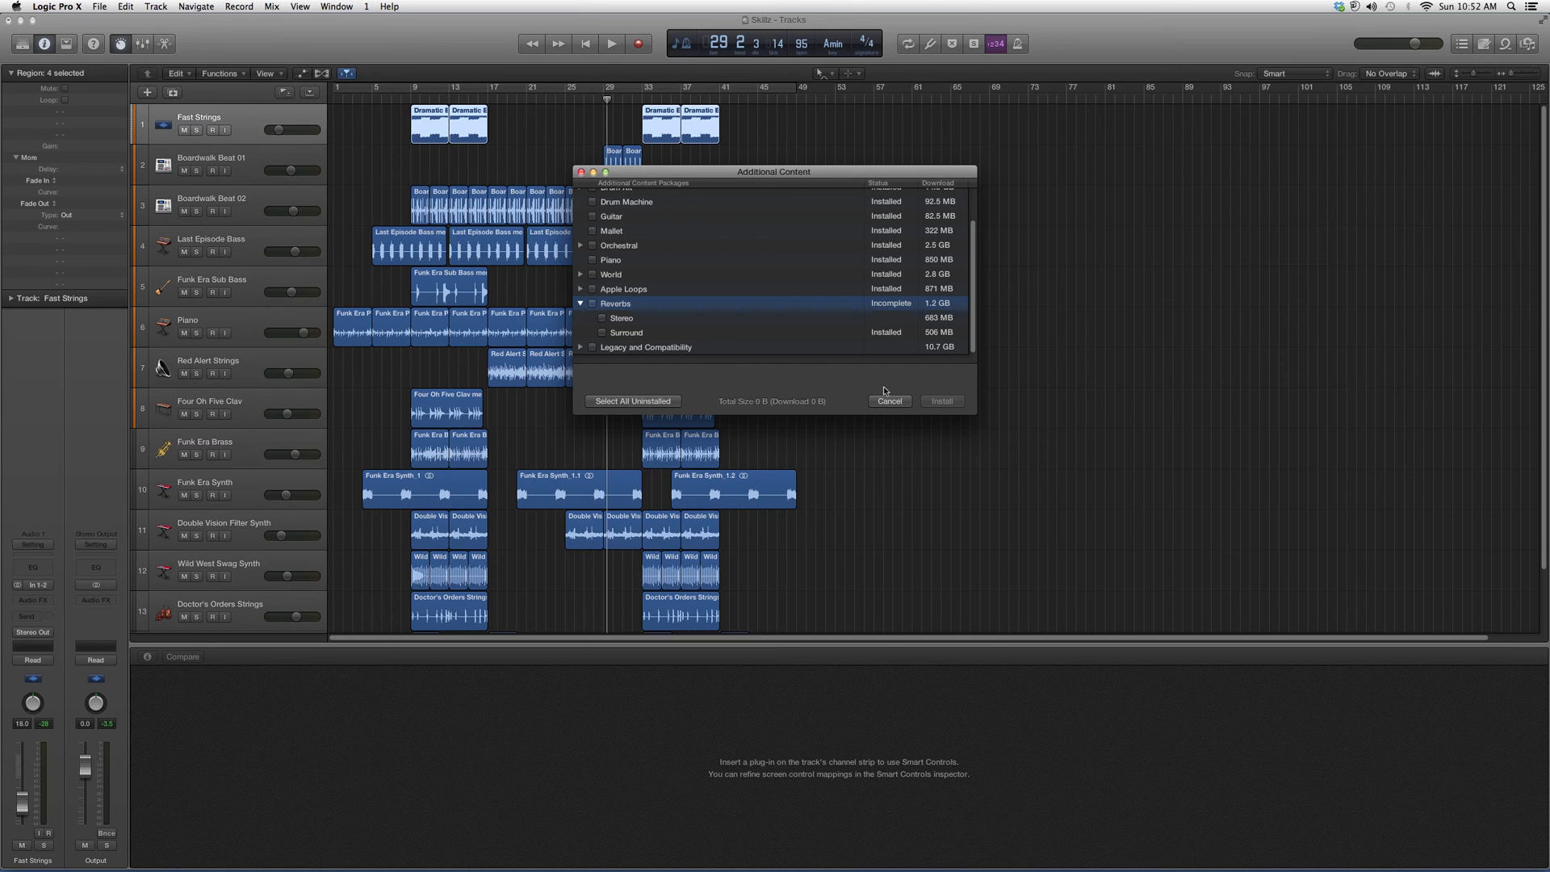
click(602, 317)
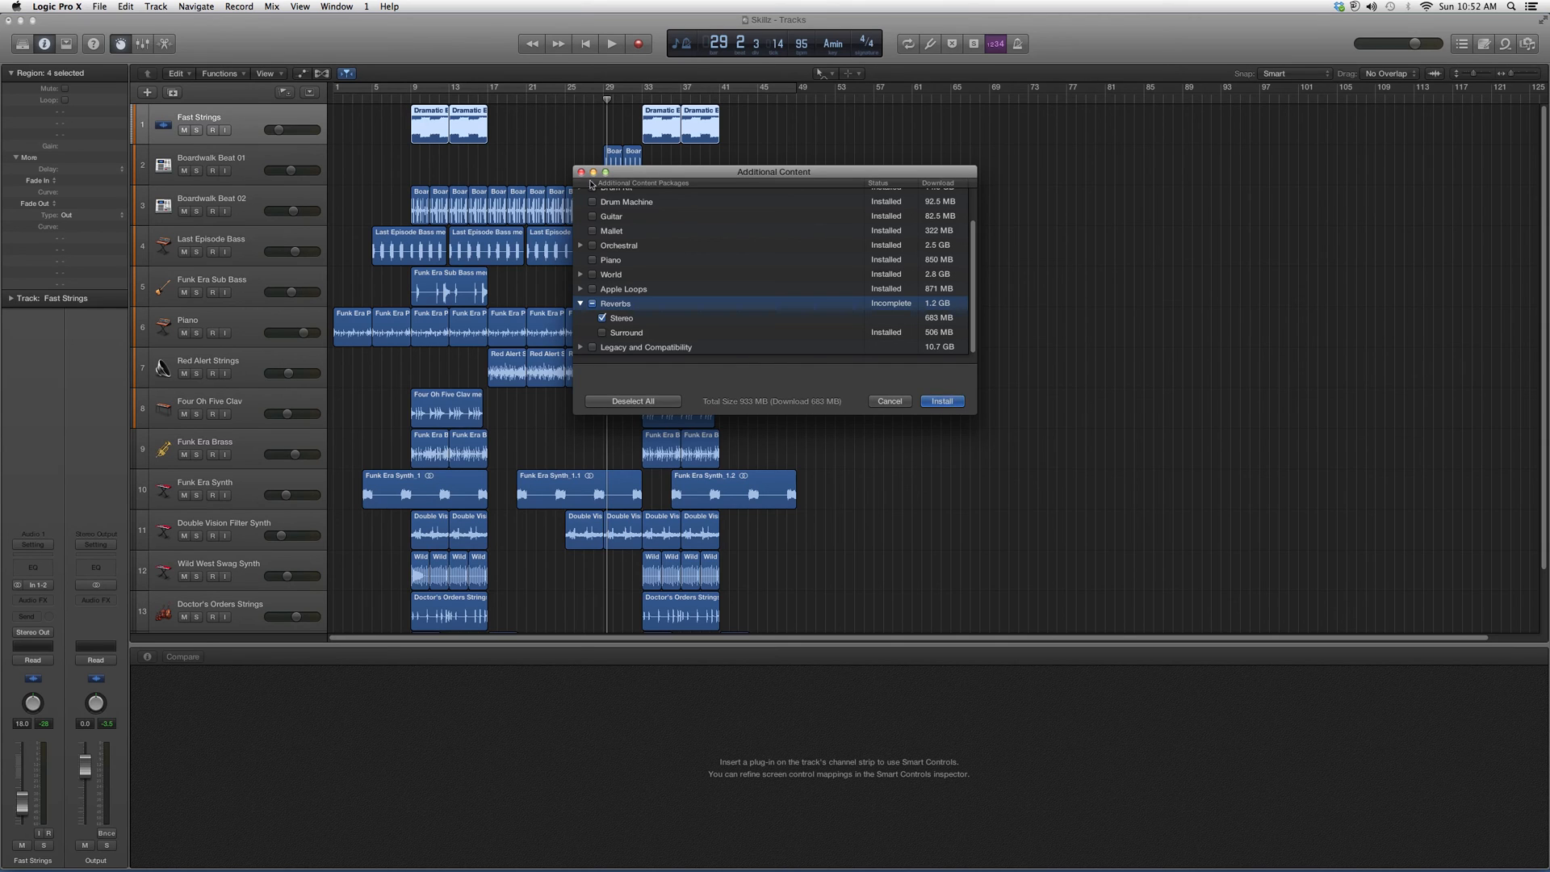